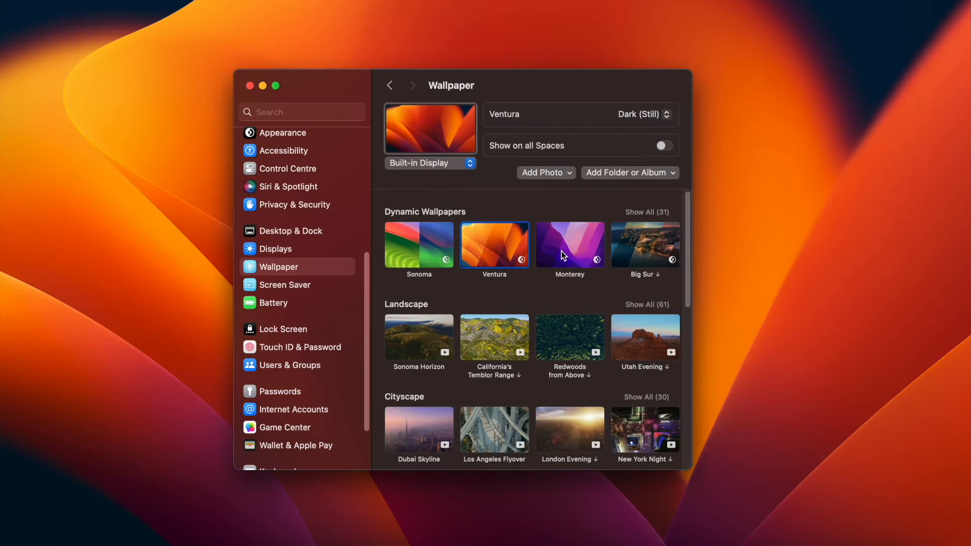
- Open the Appearance pane and scroll the sidebar toward Wallpaper
click(570, 245)
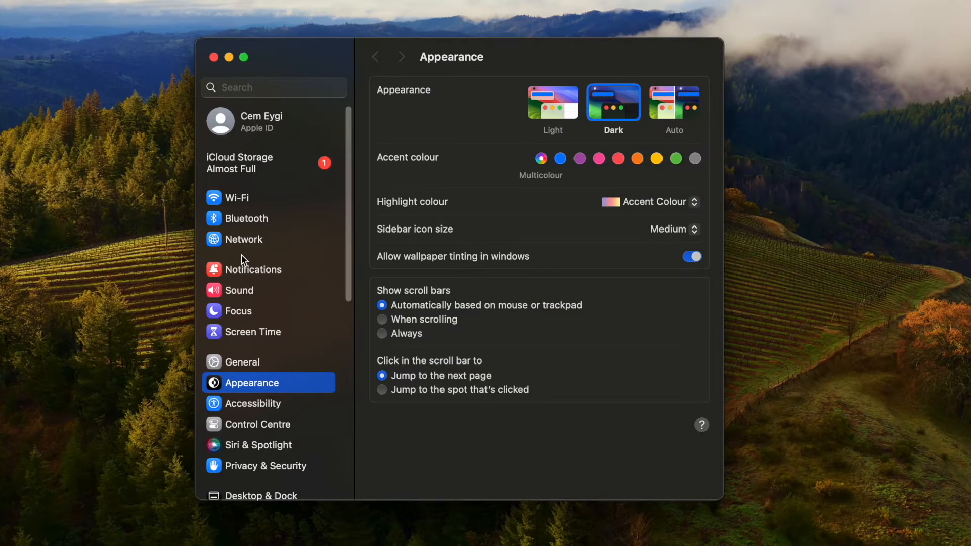
scroll(down, 3)
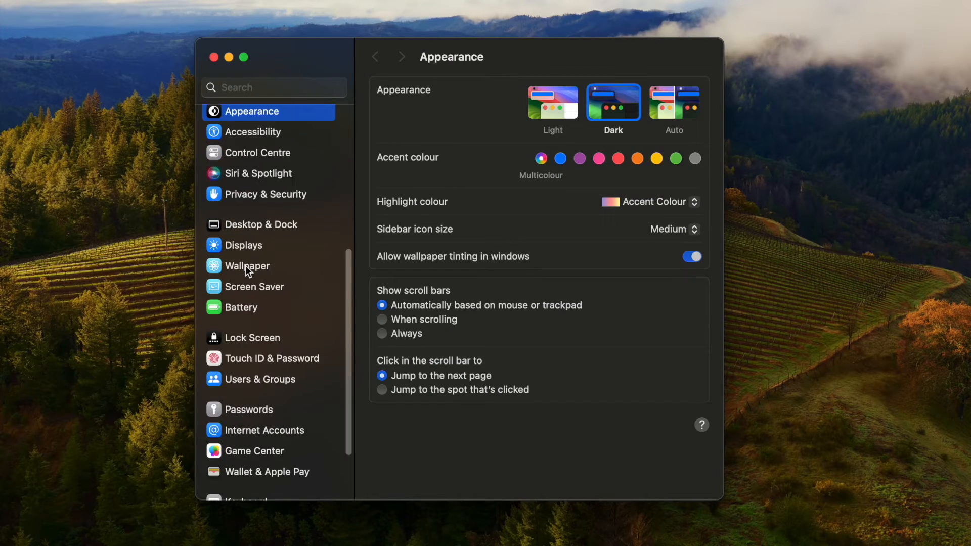
- Open Wallpaper and browse the Landscape, Cityscape, Underwater, Earth, Shuffle Aerials and Pictures collections
click(247, 266)
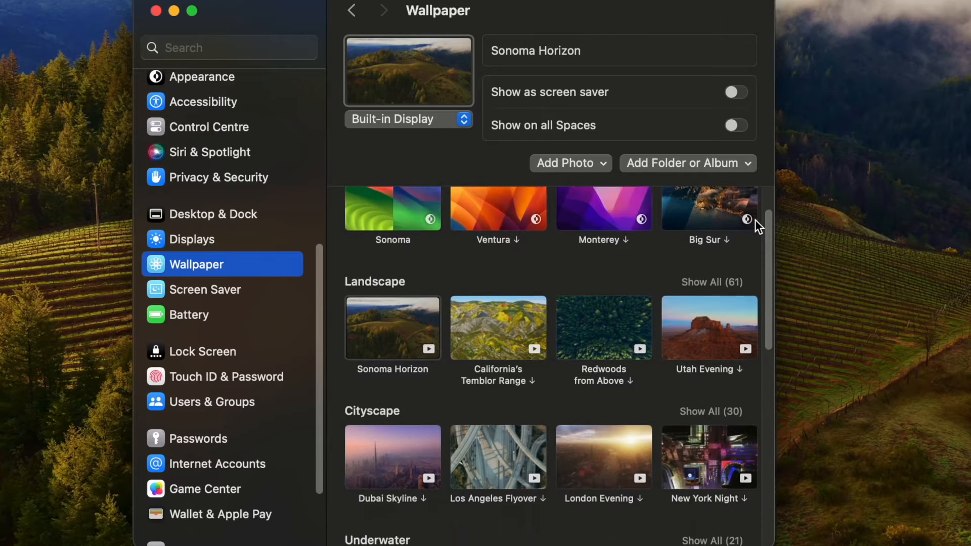
scroll(down, 3)
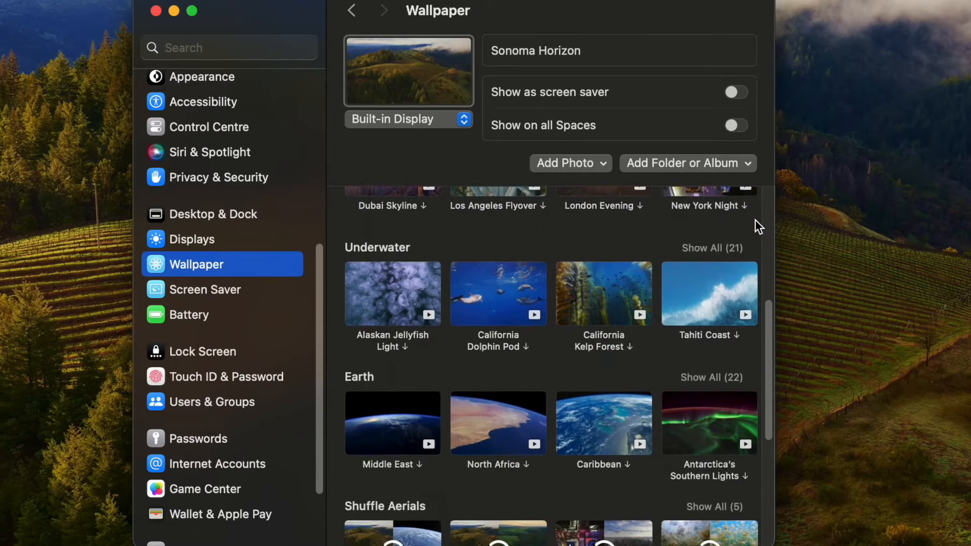
scroll(down, 3)
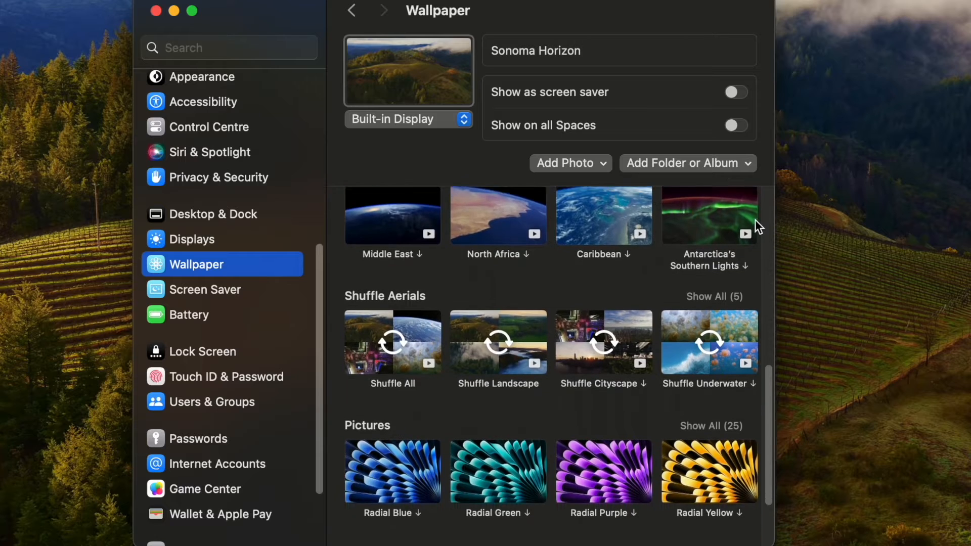
scroll(down, 3)
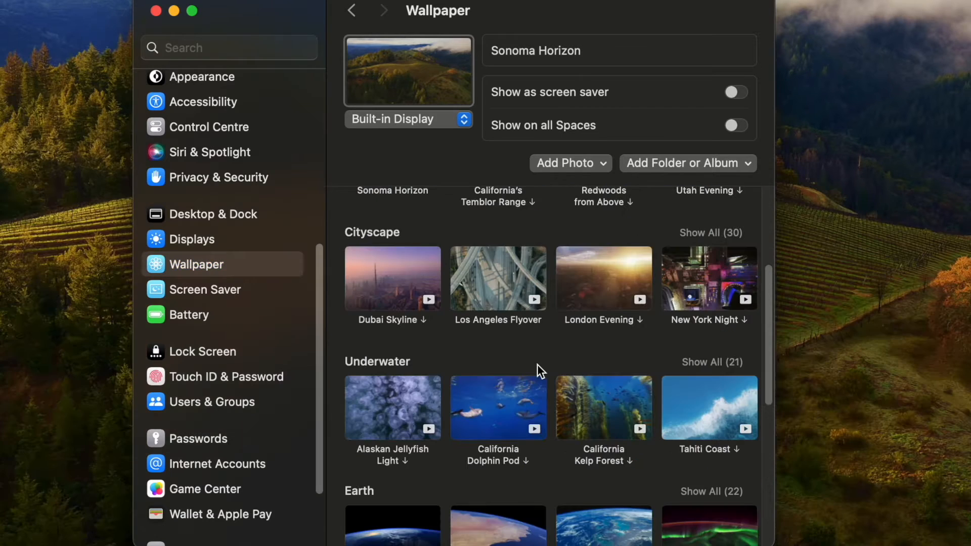
mouse_move(522, 324)
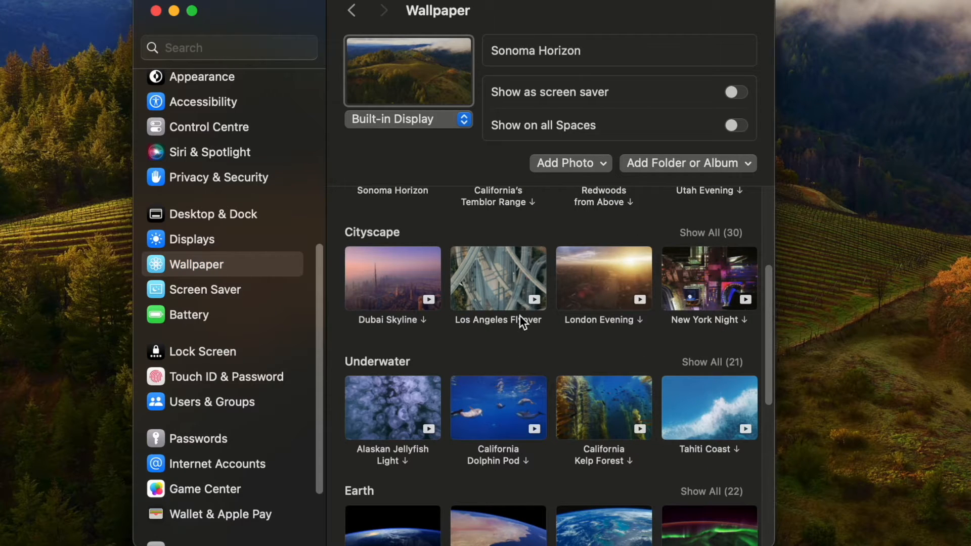
mouse_move(453, 308)
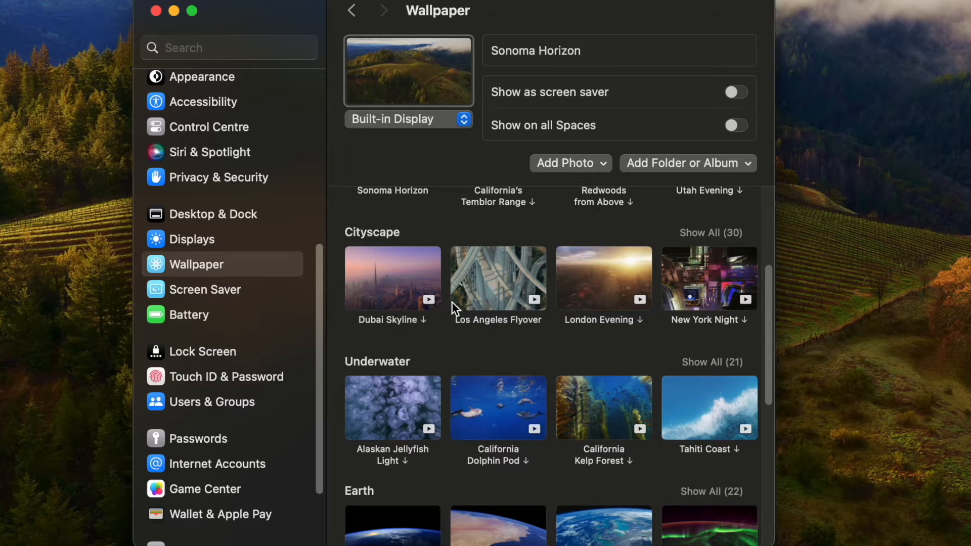
mouse_move(398, 277)
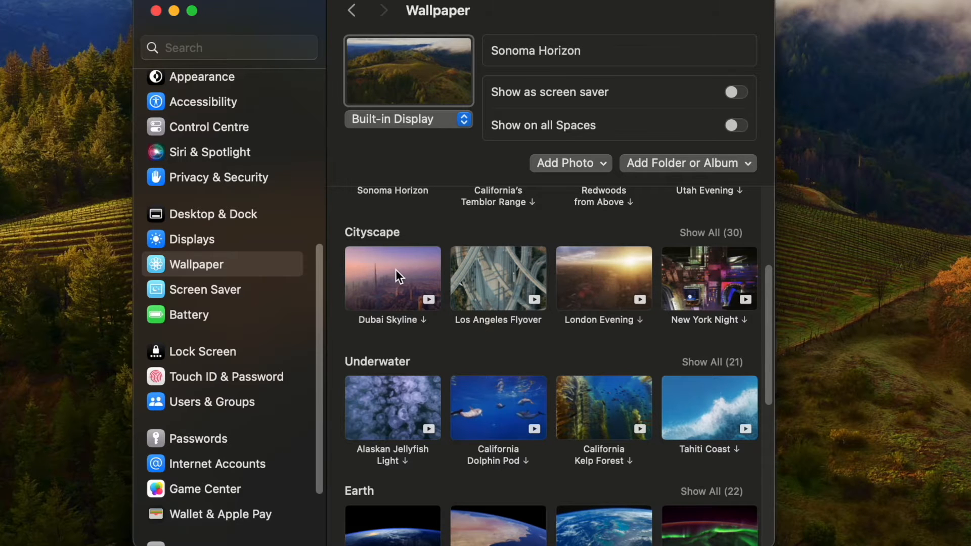
click(393, 279)
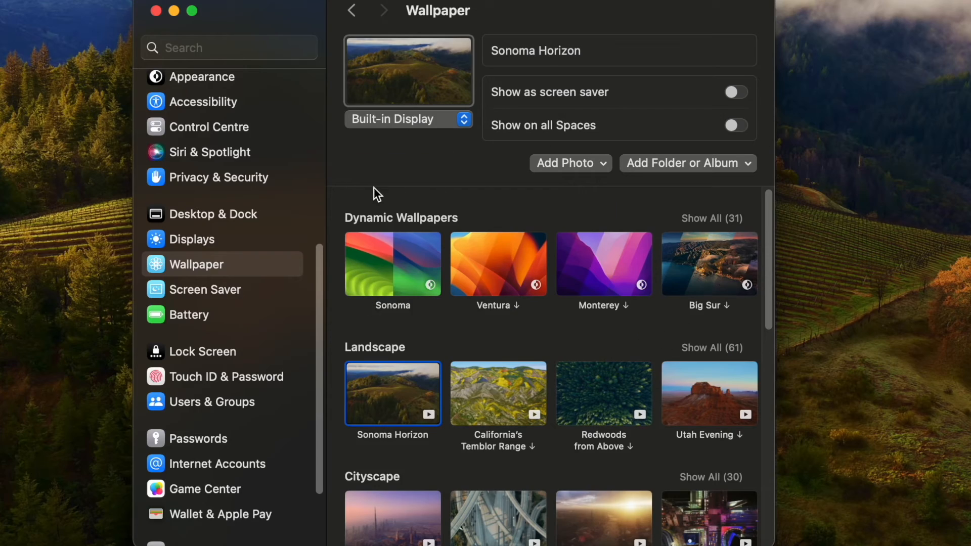
- Set the Monterey wallpaper, then switch to the Sonoma dynamic wallpaper
click(392, 267)
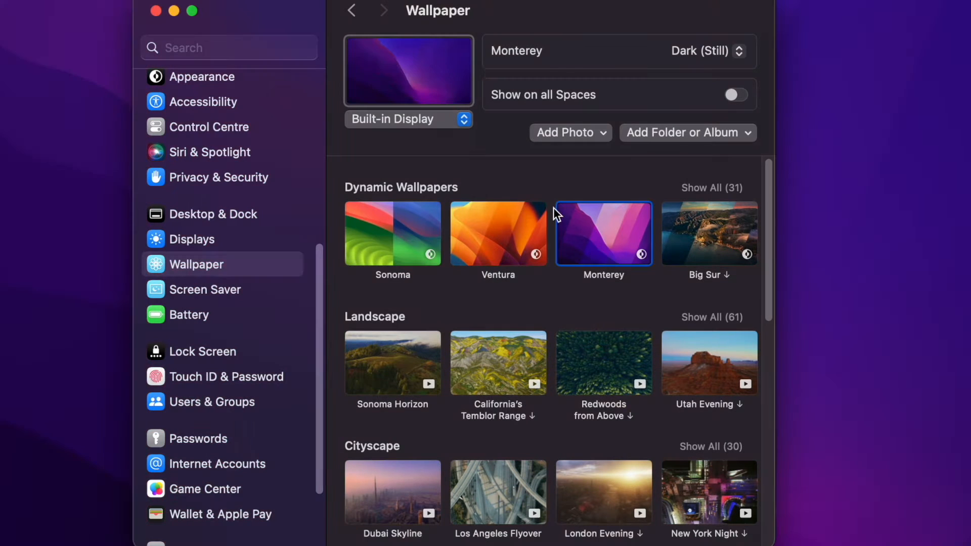
click(392, 233)
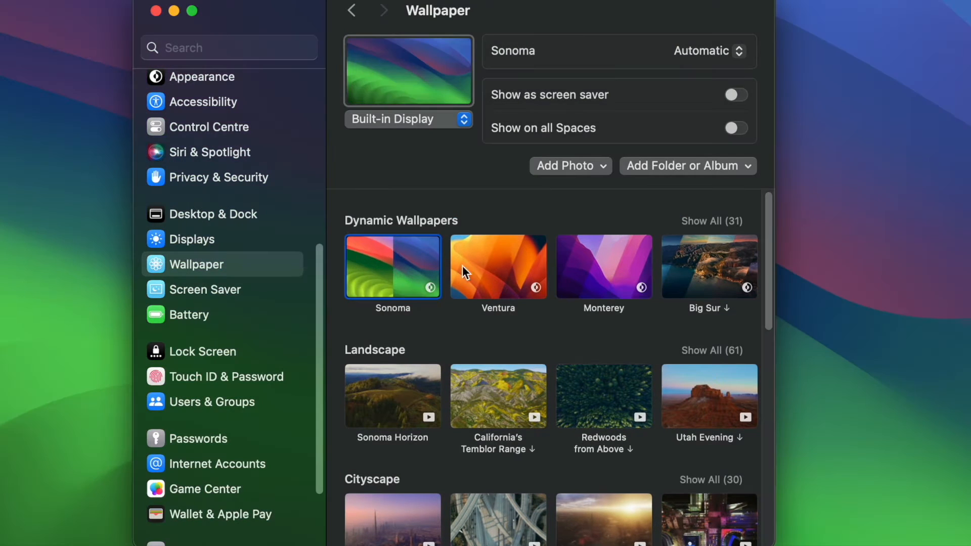
mouse_move(440, 272)
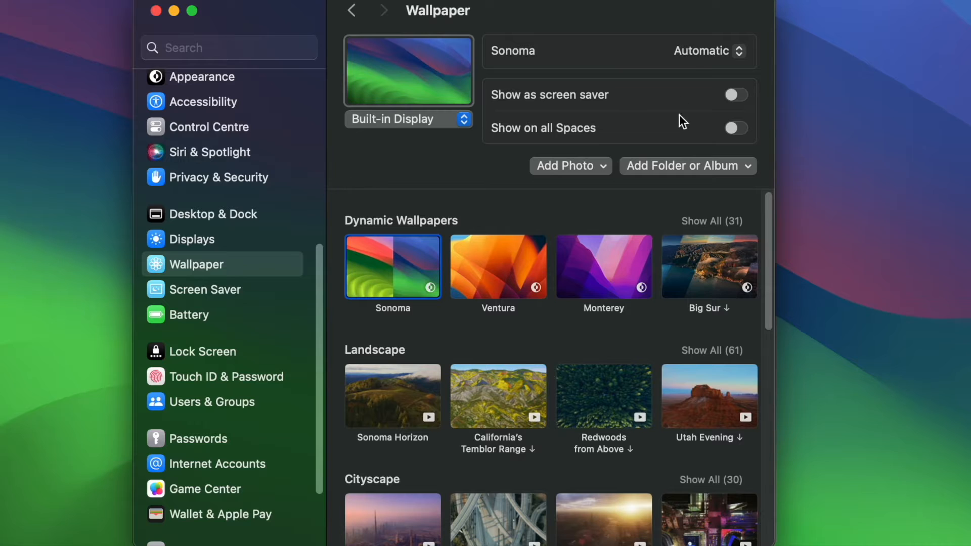
- Try the Sonoma wallpaper's Light and Dark versions, then set it back to Automatic
click(708, 51)
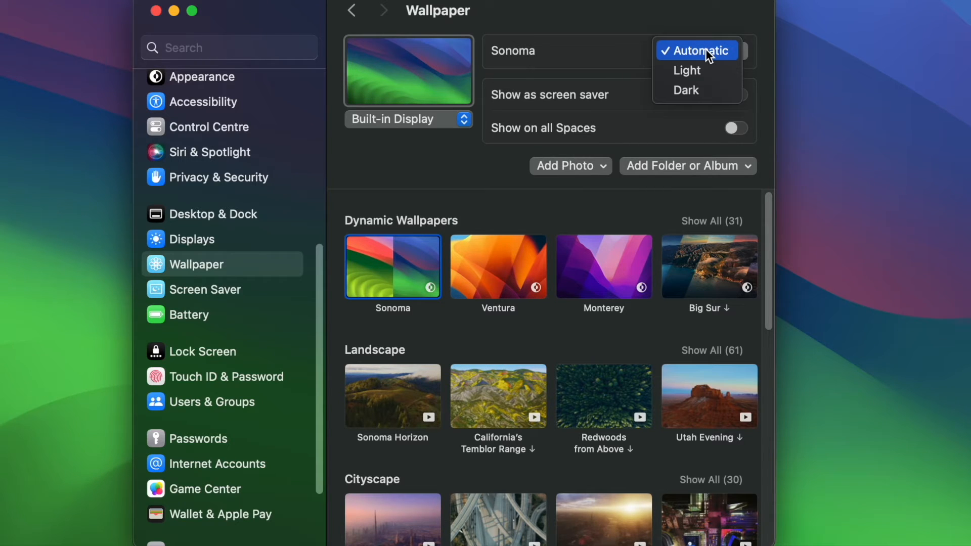
click(687, 71)
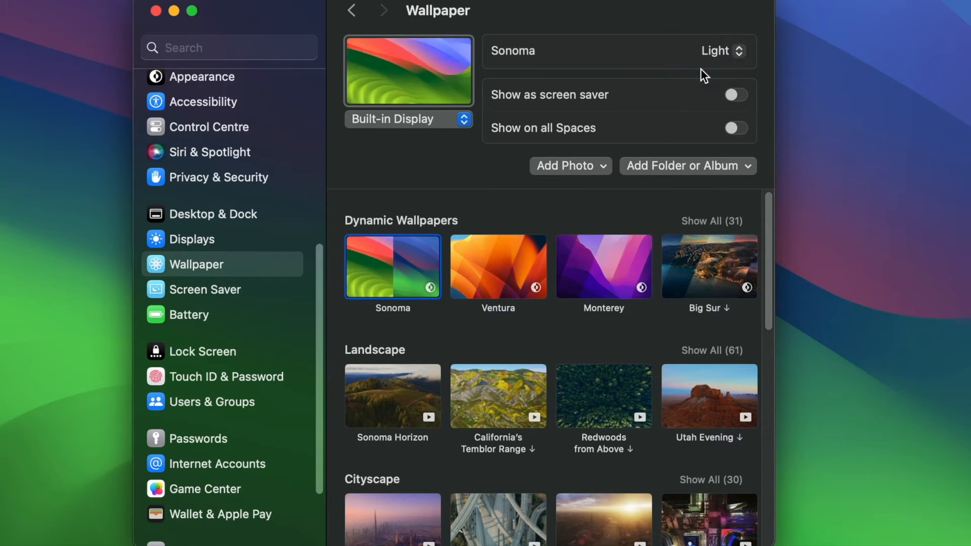
click(735, 50)
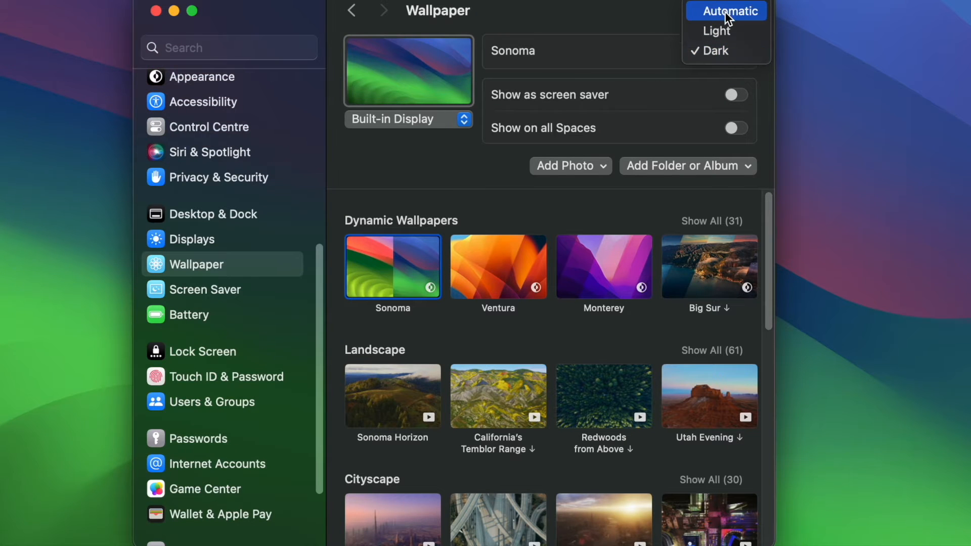
click(729, 11)
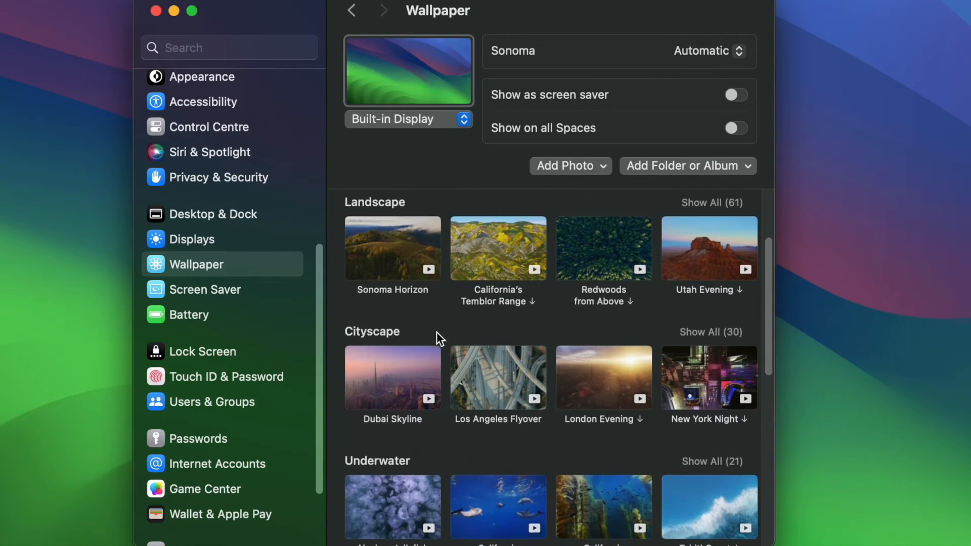
- Set the wallpaper to Shuffle All aerials, changing continuously instead of every 12 hours
scroll(down, 3)
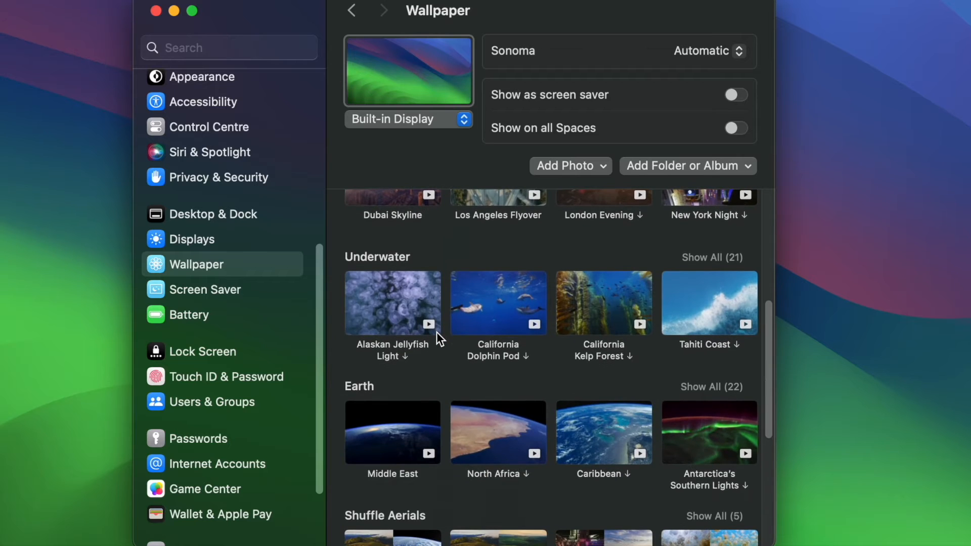
scroll(down, 3)
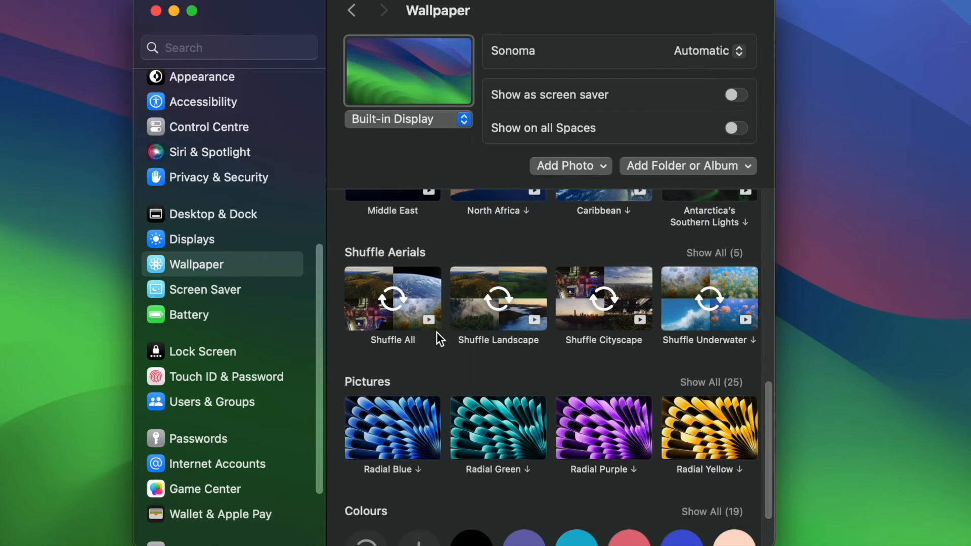
mouse_move(381, 313)
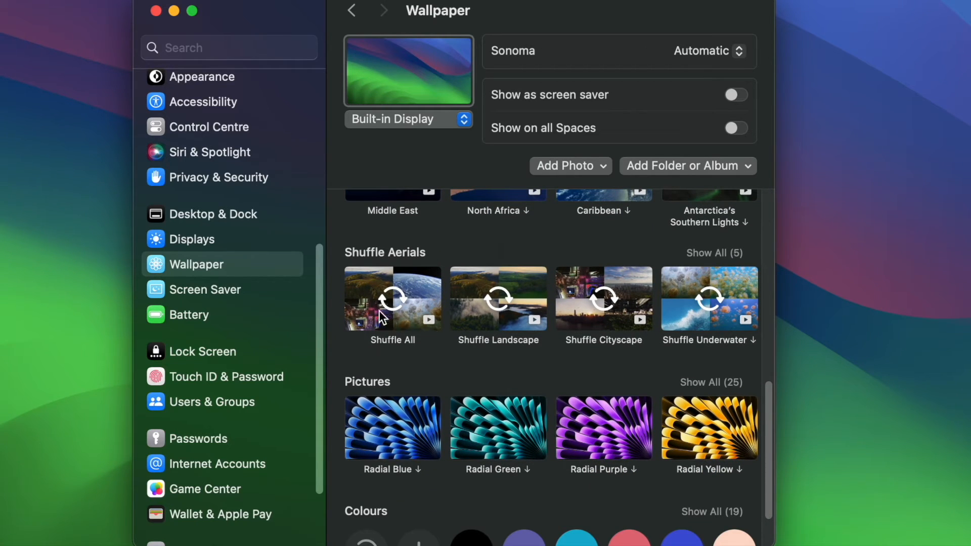
click(393, 298)
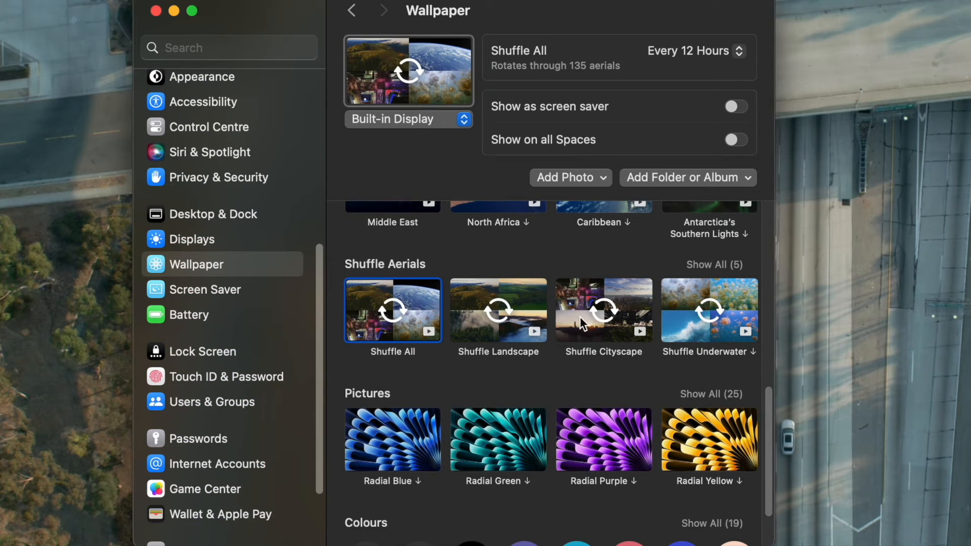
mouse_move(529, 66)
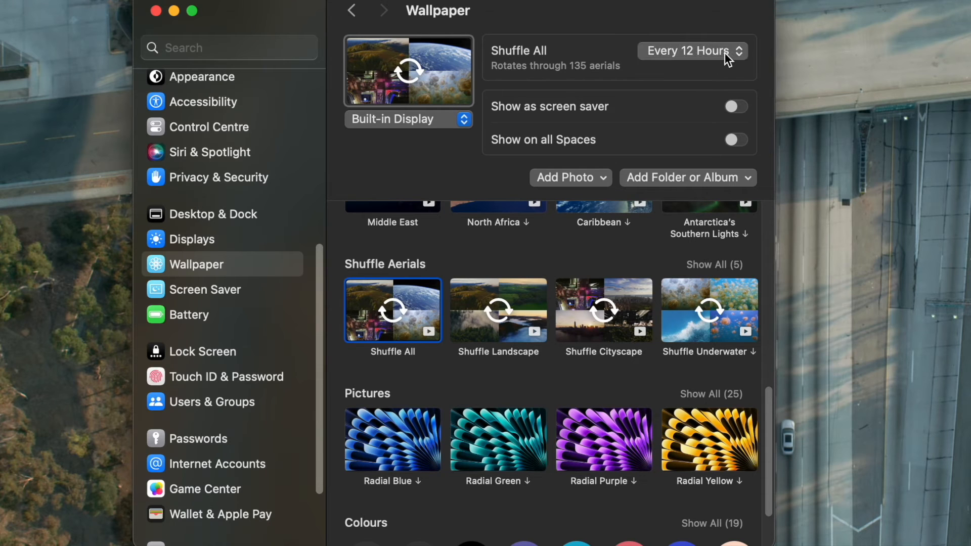
click(691, 51)
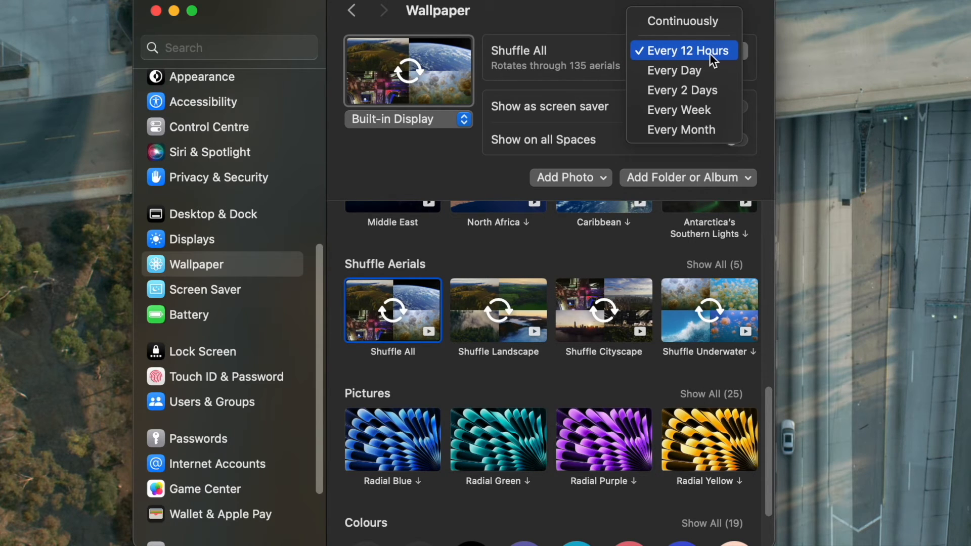
mouse_move(699, 73)
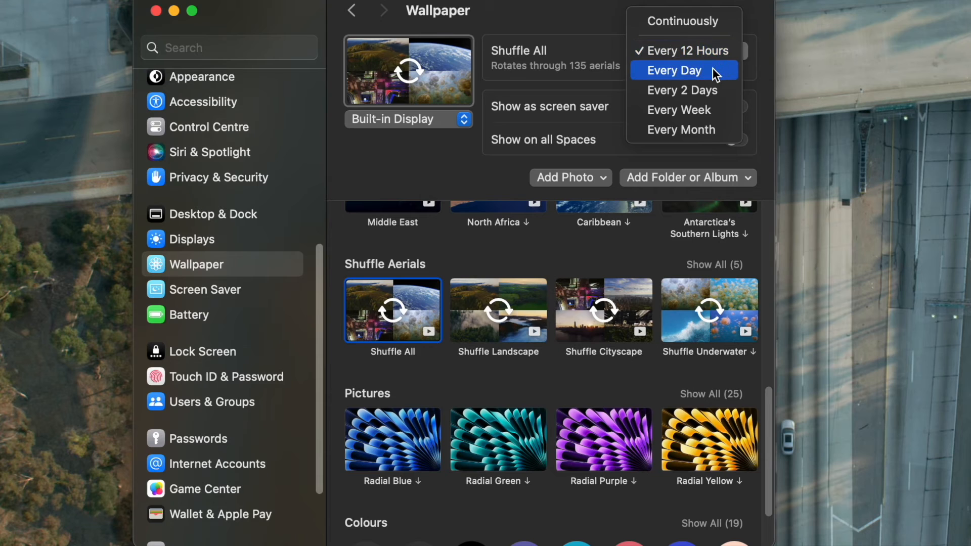
mouse_move(695, 131)
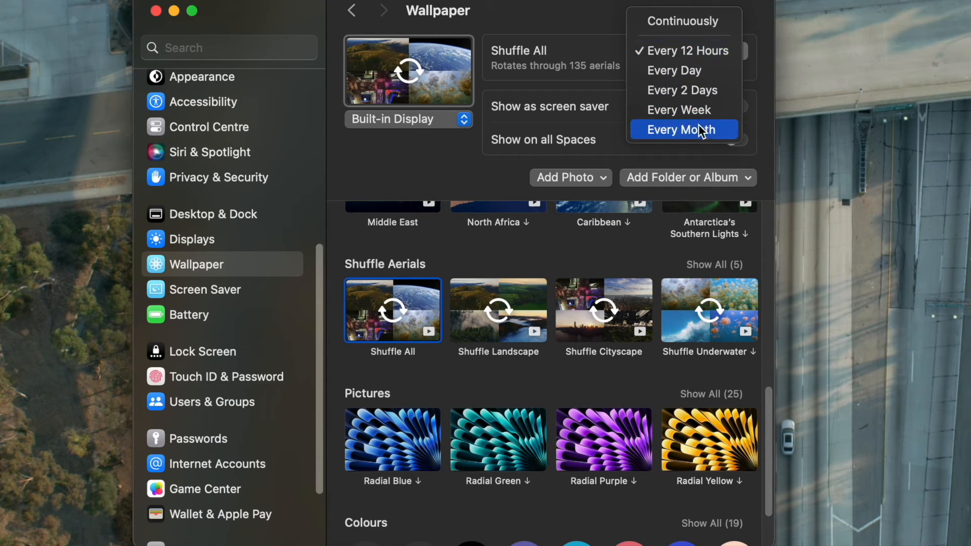
mouse_move(703, 53)
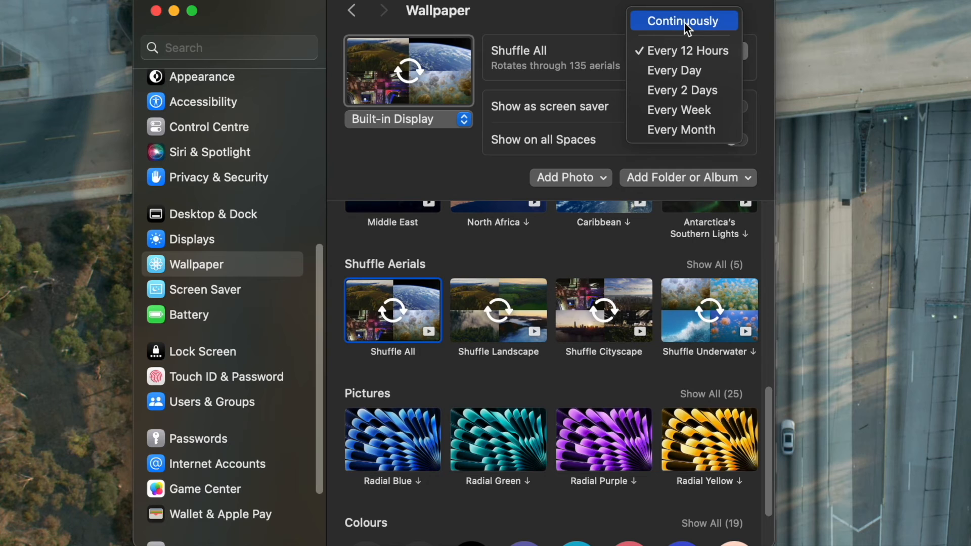
click(684, 21)
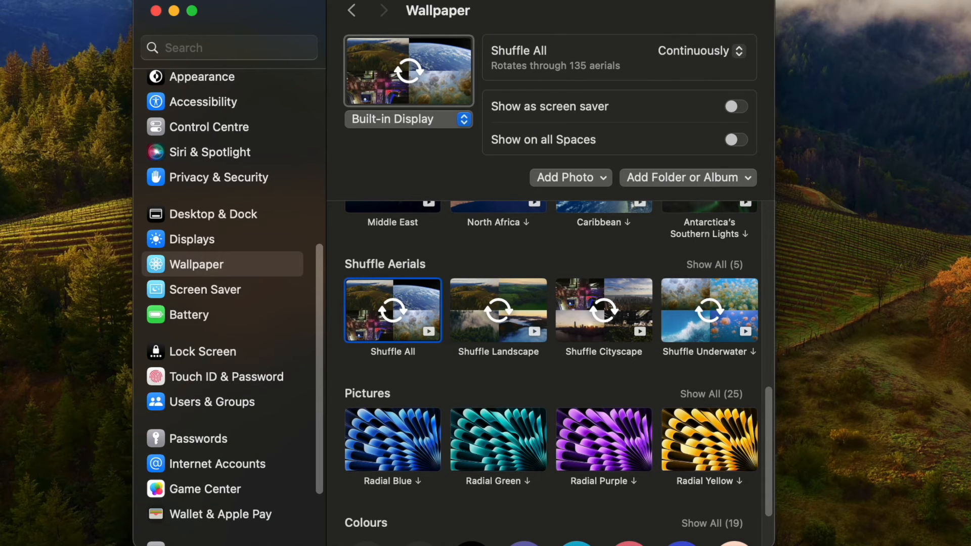
mouse_move(717, 71)
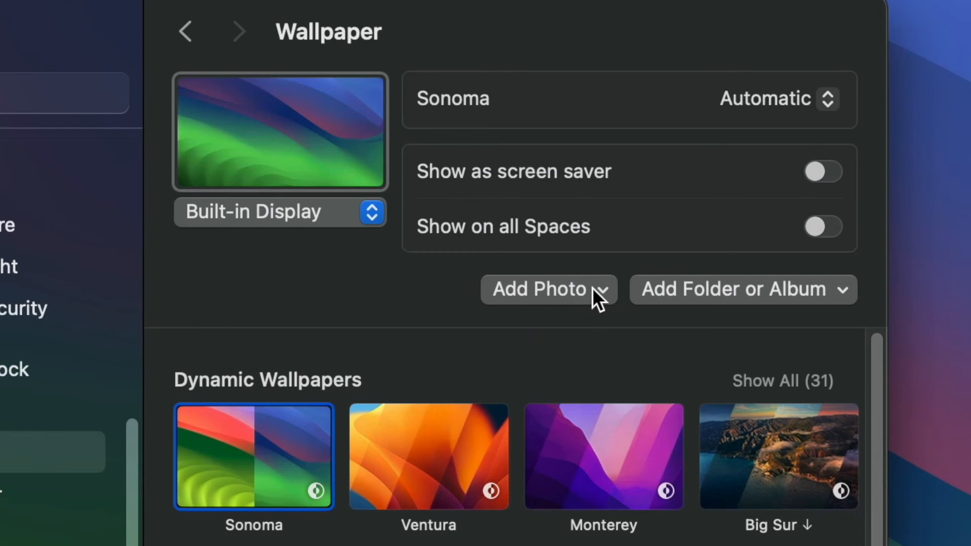
- Check the Add Photo options and turn on Show as screen saver for Sonoma
click(548, 289)
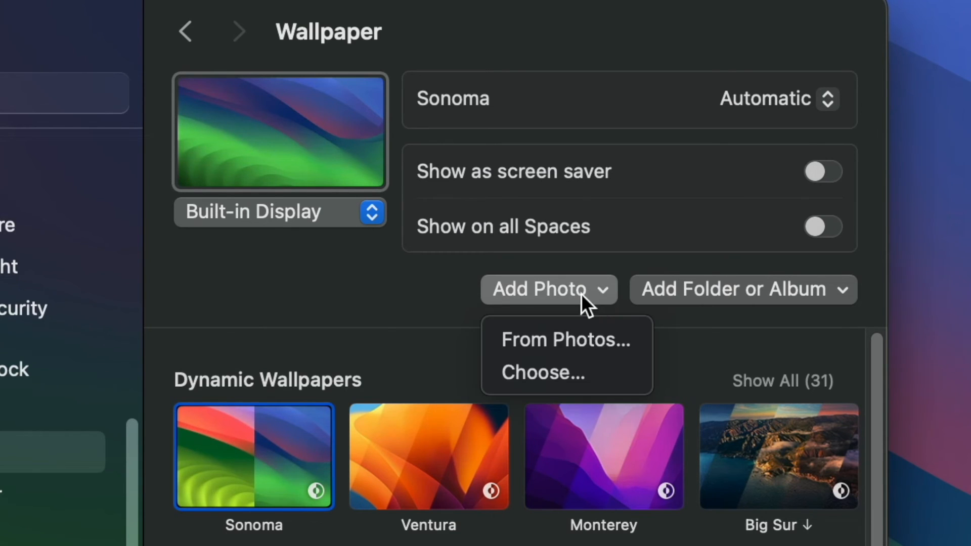
mouse_move(545, 349)
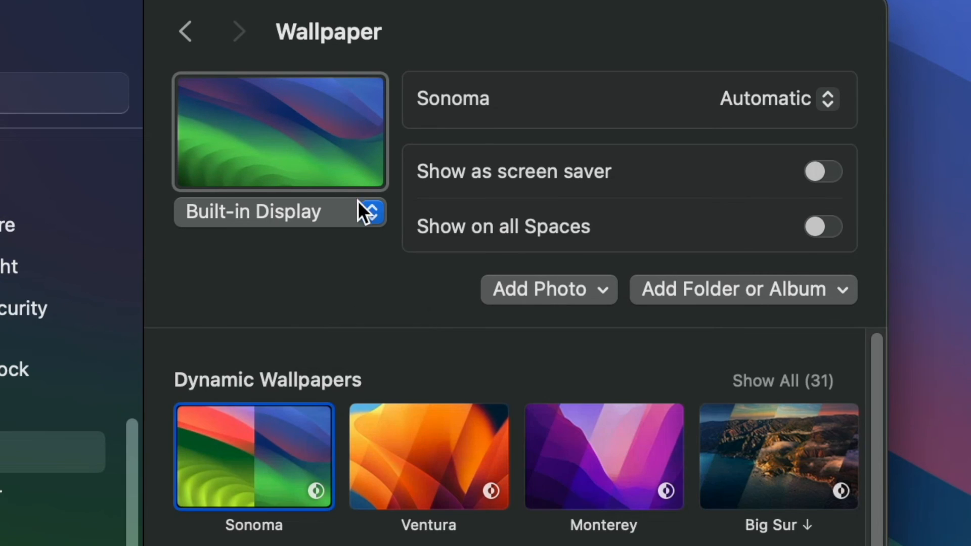
mouse_move(402, 298)
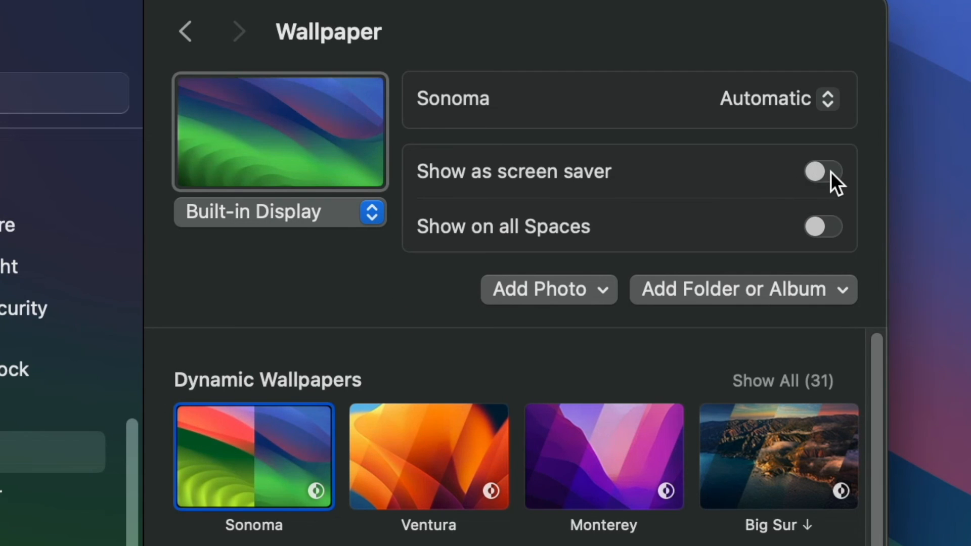
click(822, 171)
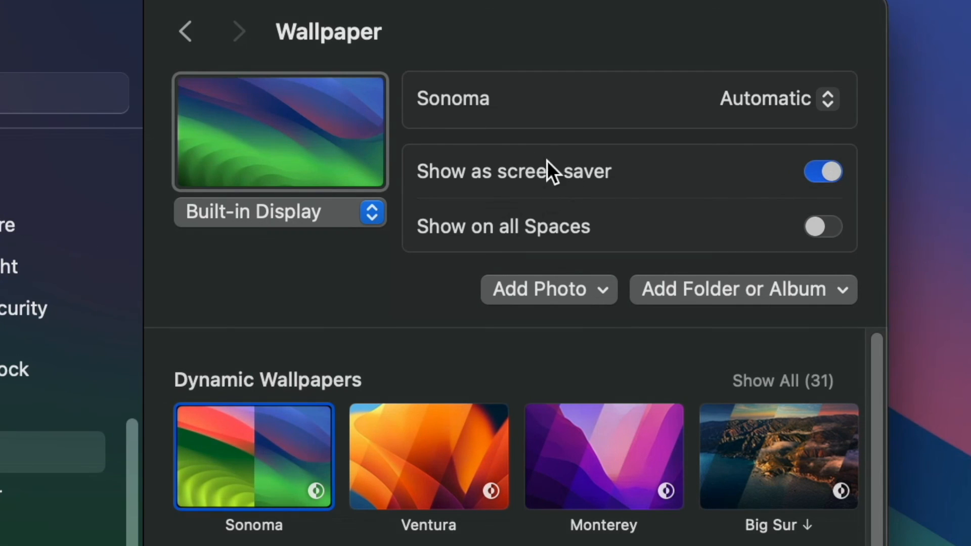
mouse_move(552, 217)
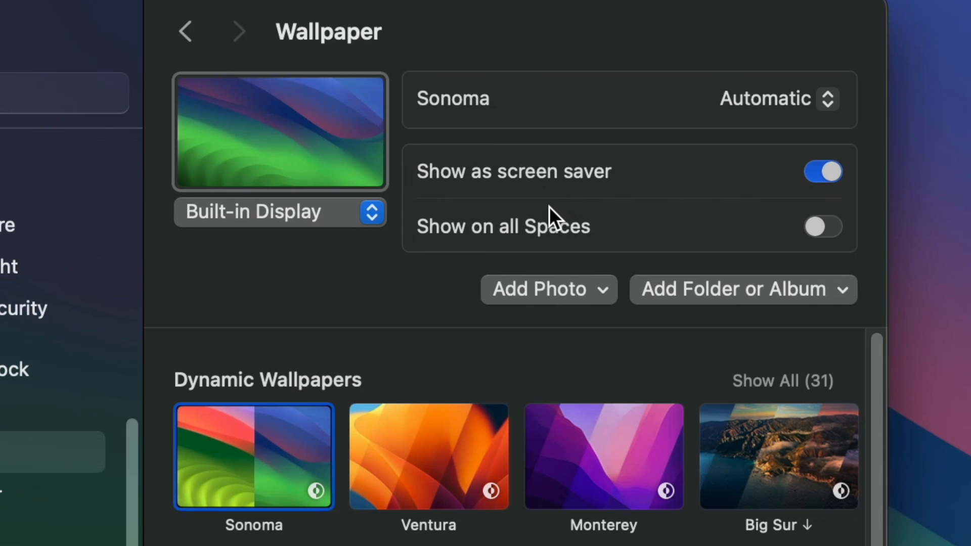